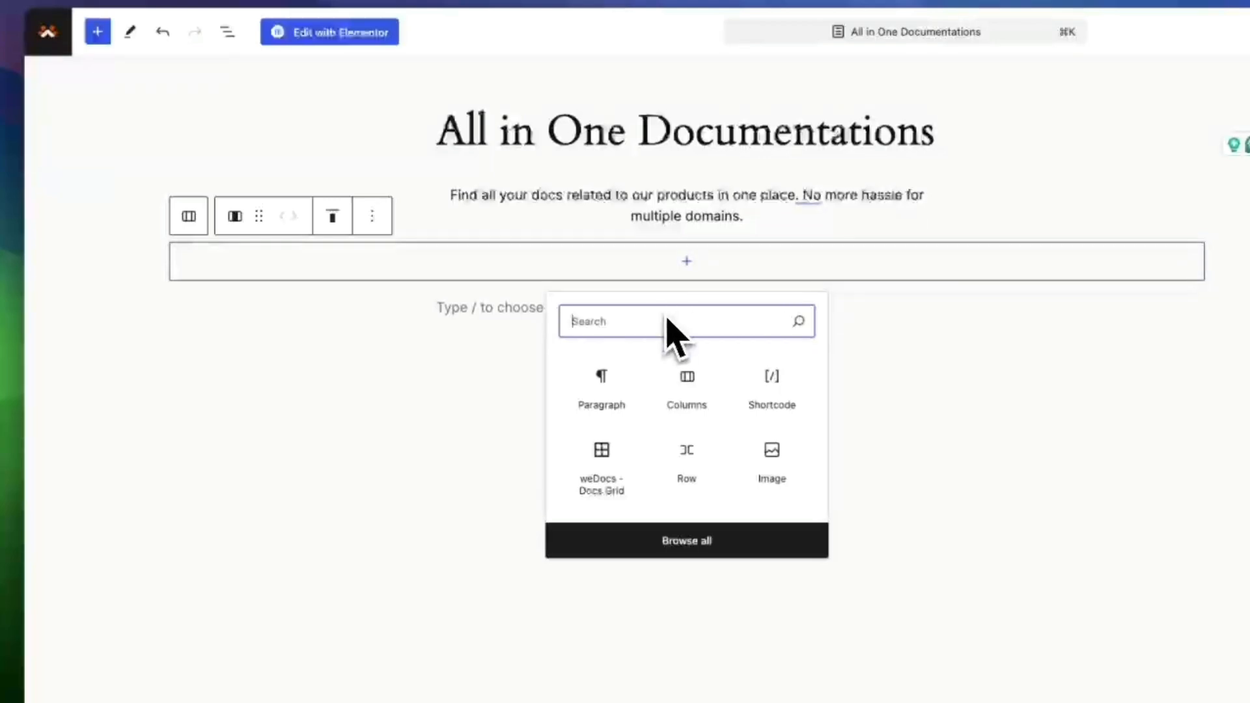
Step: Insert the weDocs - Docs Grid block into the empty column, found by searching 'doc'
{"action": "type", "text": "doc"}
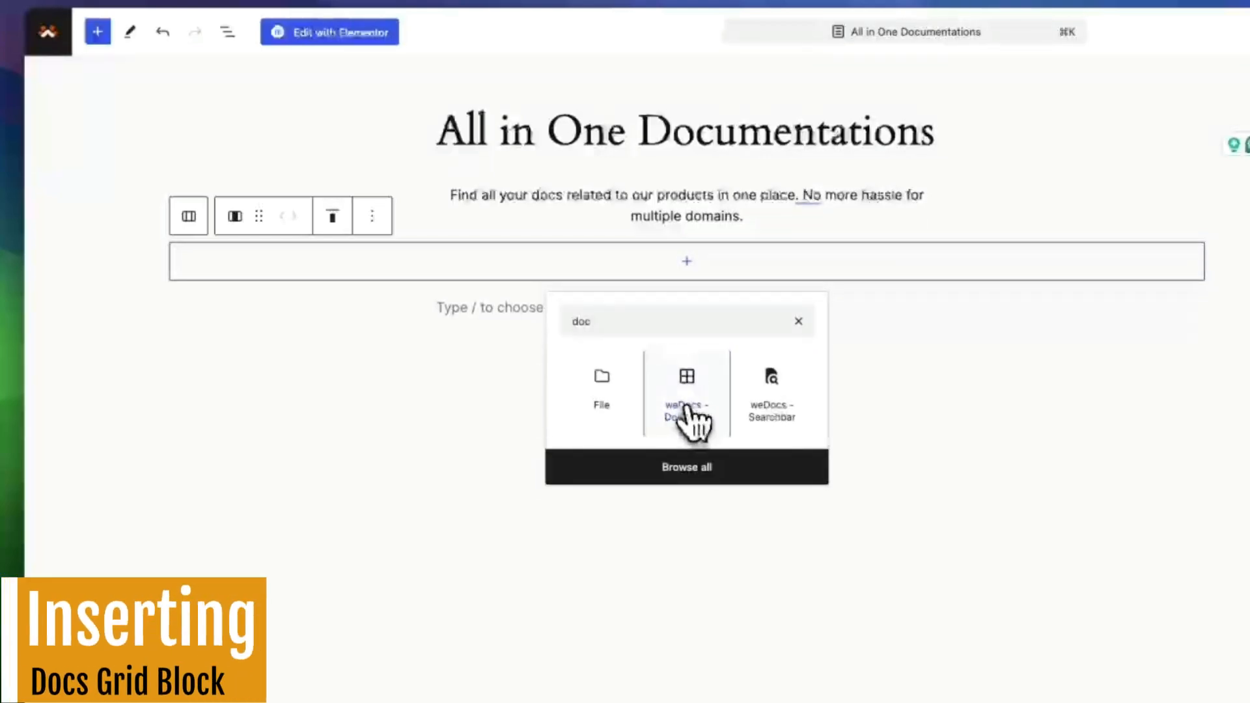
{"action": "left_click", "coordinate": [686, 391]}
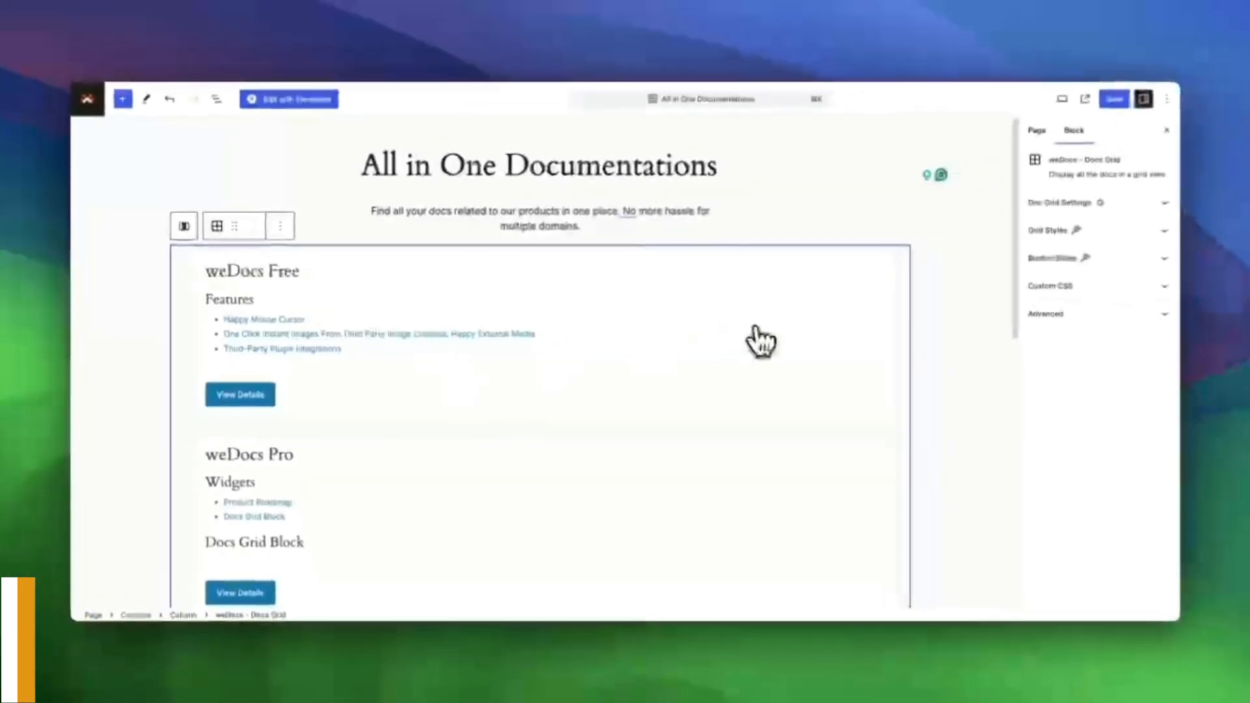
Step: Set the Docs Grid to a 1x2 two-column style with Docs Per Page kept at All
{"action": "scroll", "scroll_direction": "down", "scroll_amount": 3}
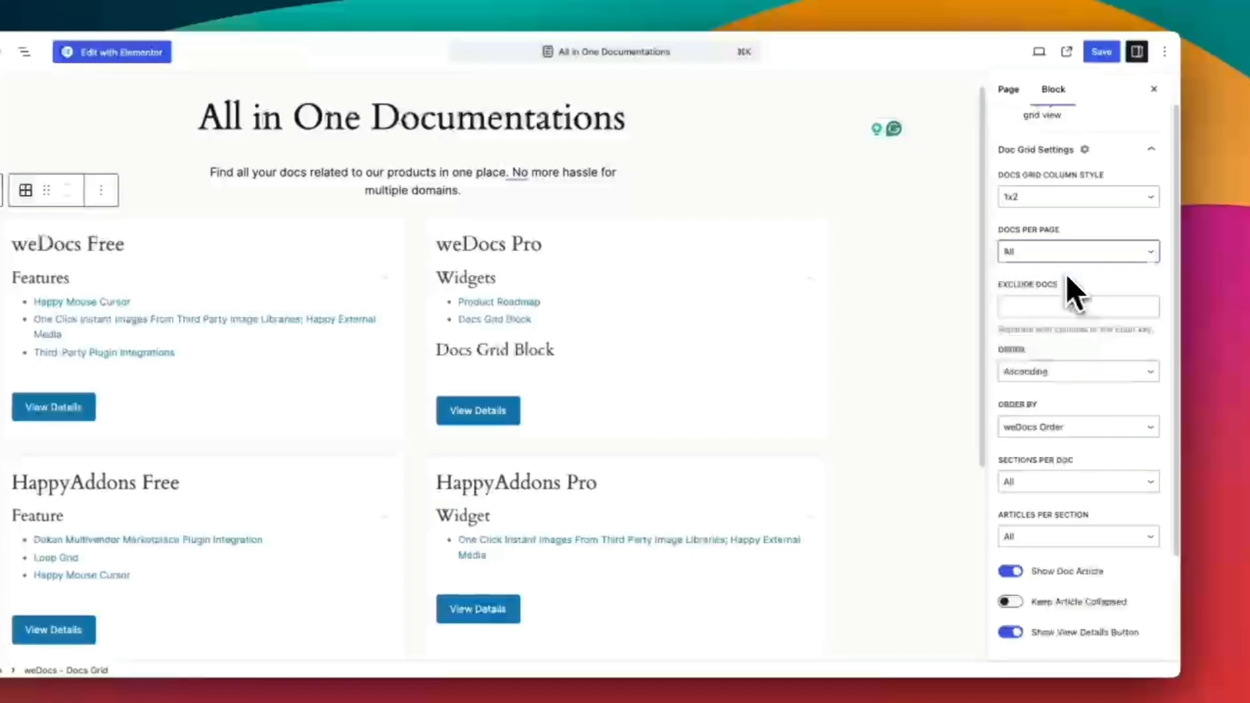
{"action": "left_click", "coordinate": [1077, 252]}
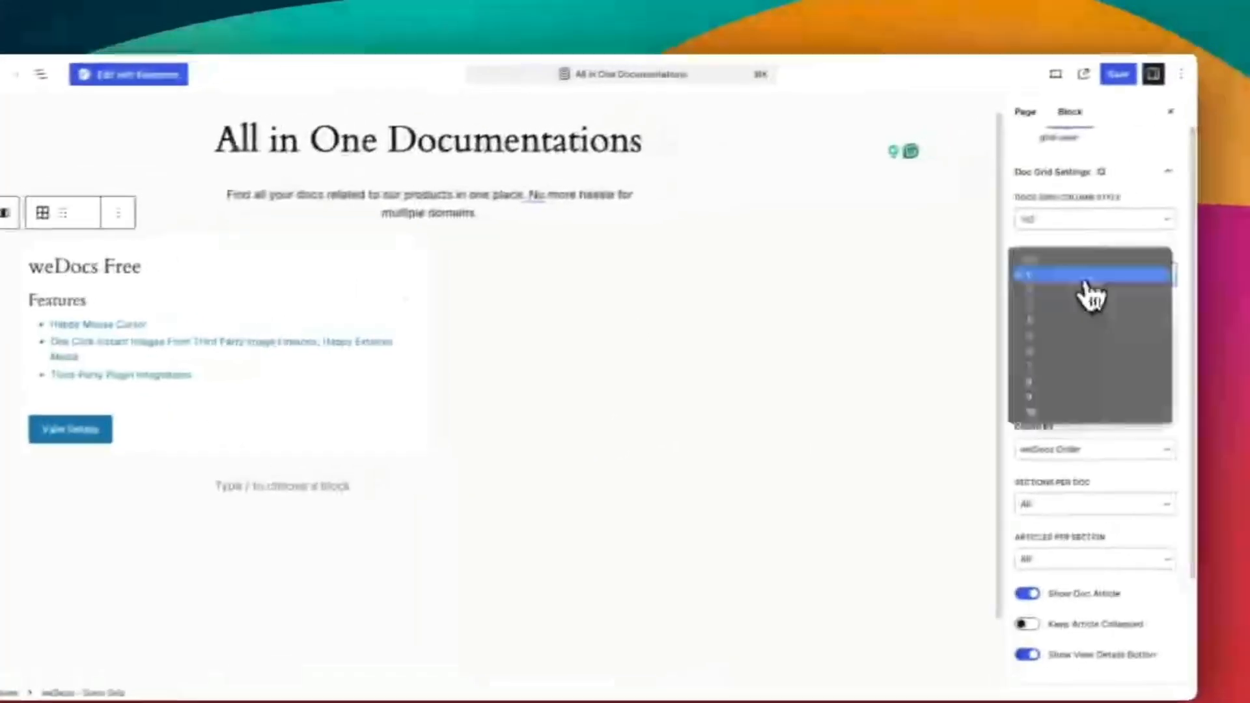
{"action": "left_click", "coordinate": [1092, 275]}
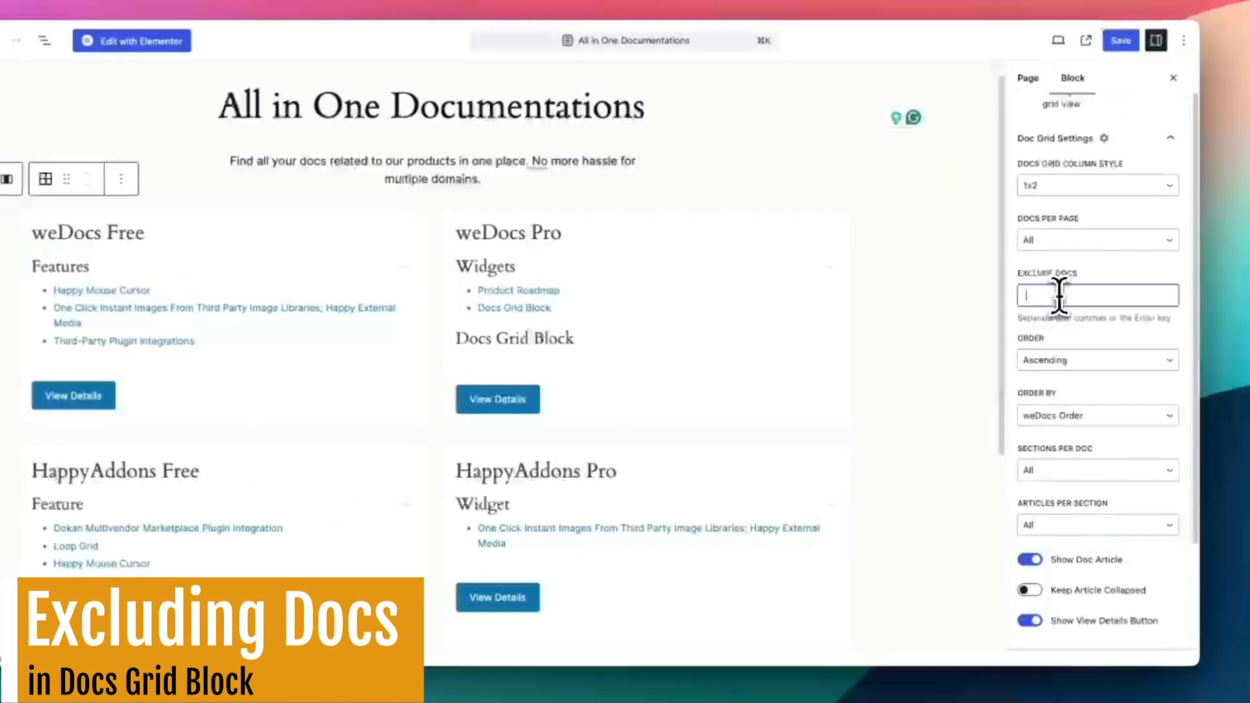
{"action": "type", "text": "ha"}
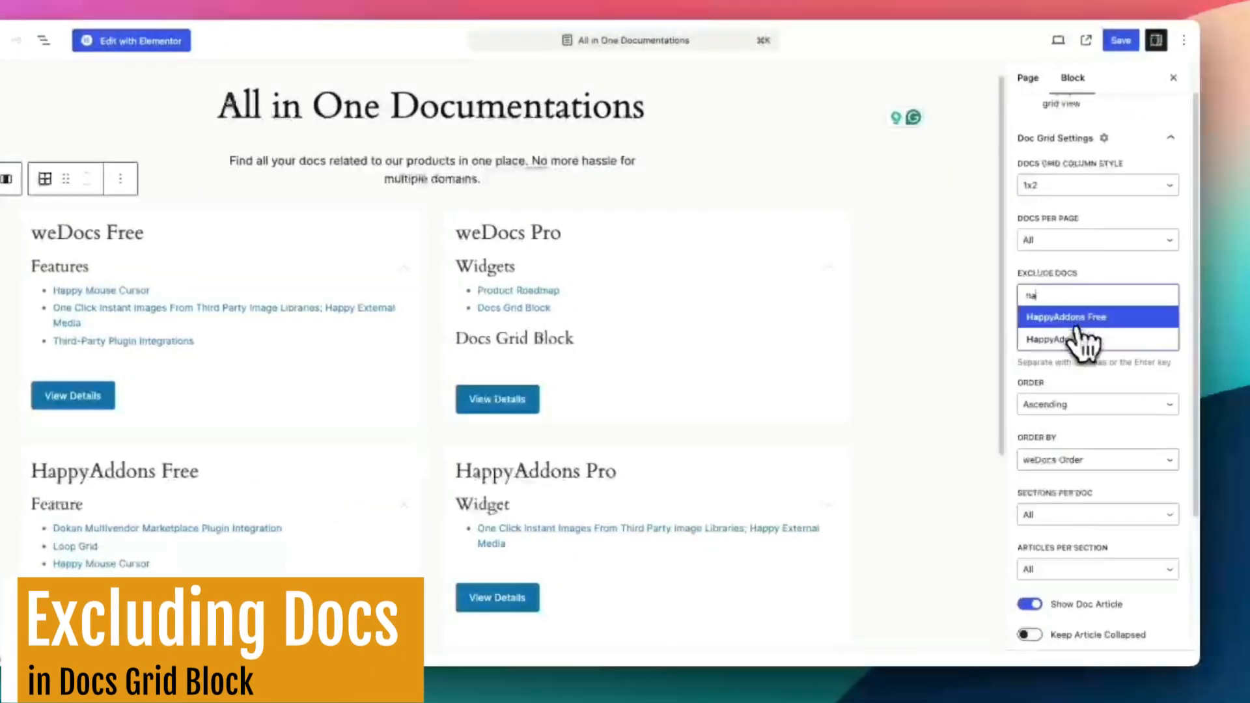
{"action": "left_click", "coordinate": [1067, 316]}
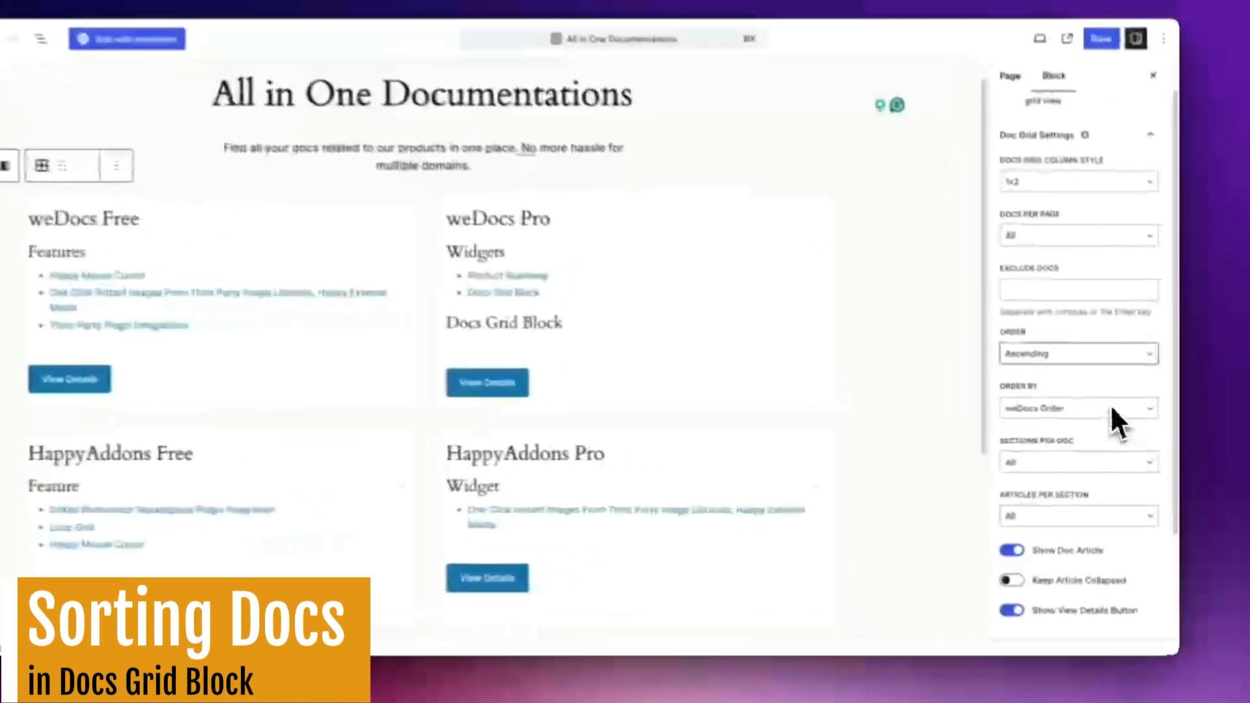
{"action": "left_click", "coordinate": [1077, 407]}
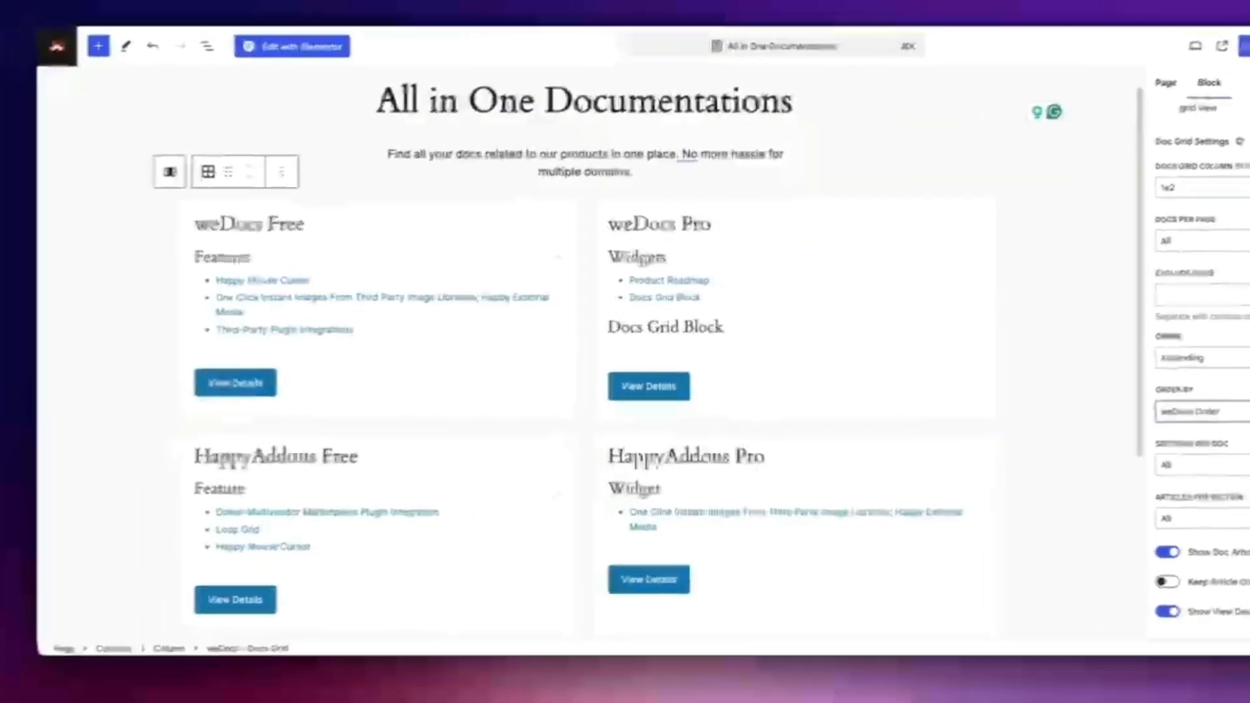
Step: Set Sections Per Doc to 1 and Articles Per Section to 1, then hide doc articles
{"action": "left_click", "coordinate": [1071, 446]}
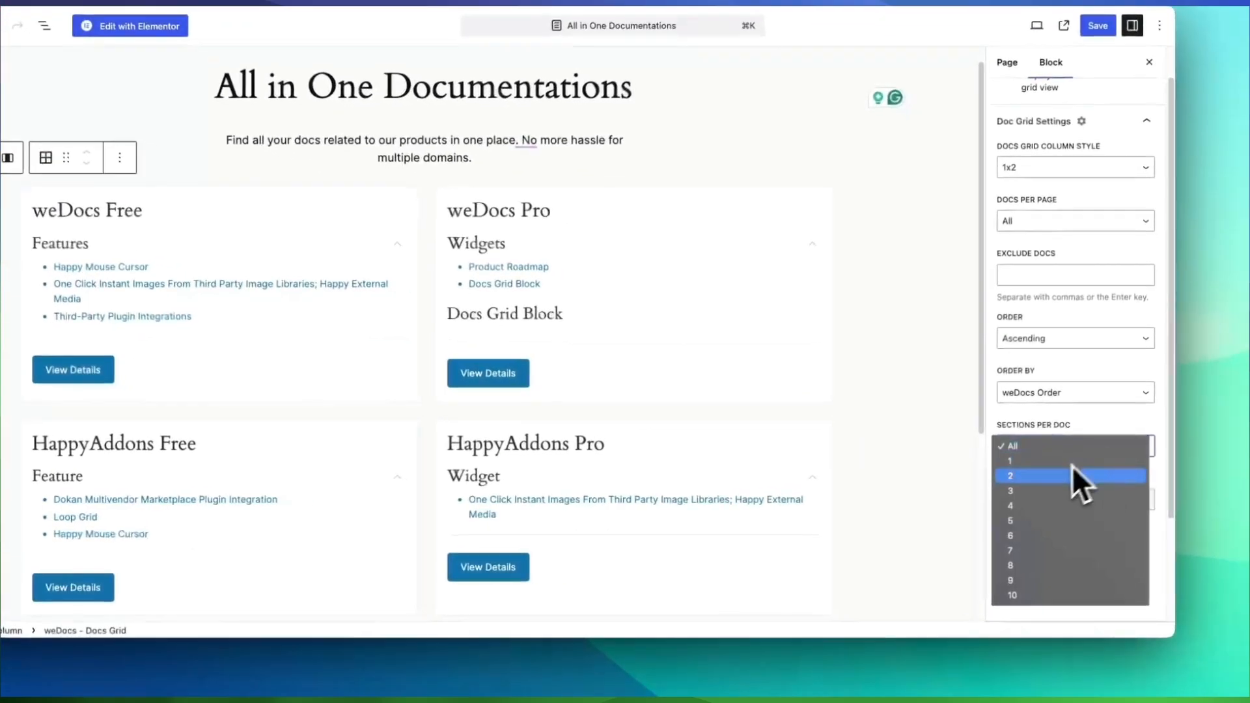
{"action": "left_click", "coordinate": [1011, 461]}
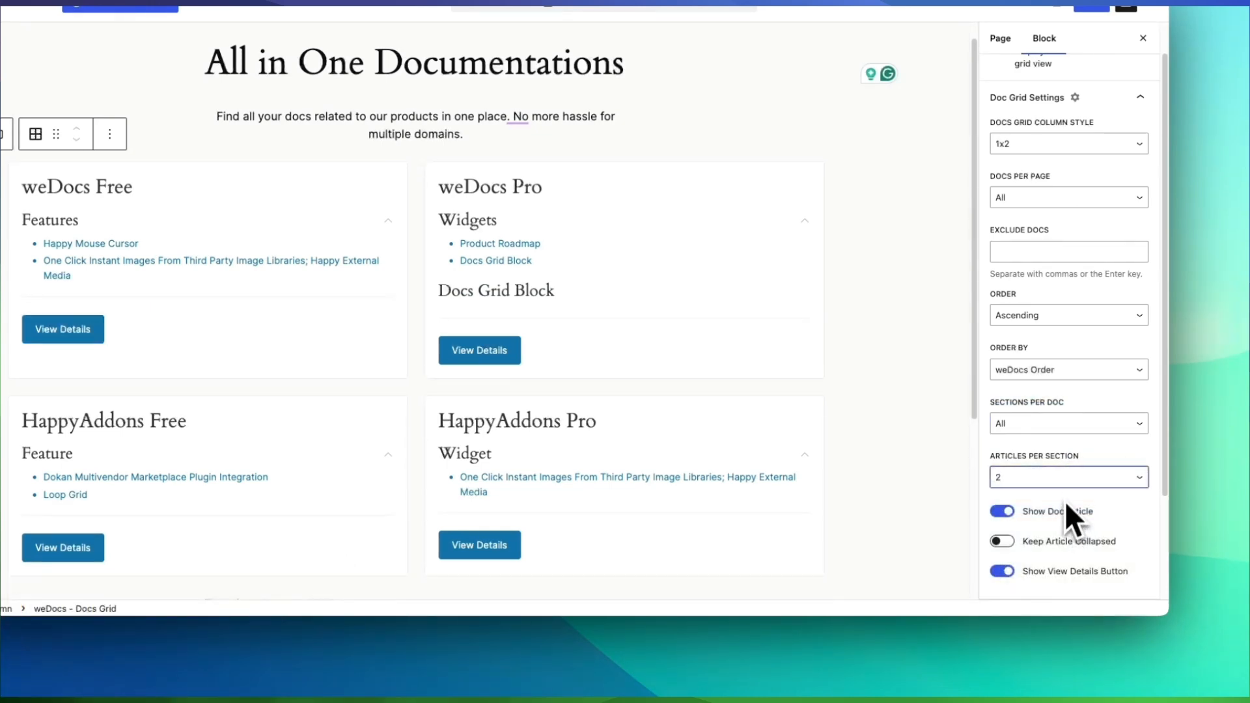
{"action": "left_click", "coordinate": [1067, 477]}
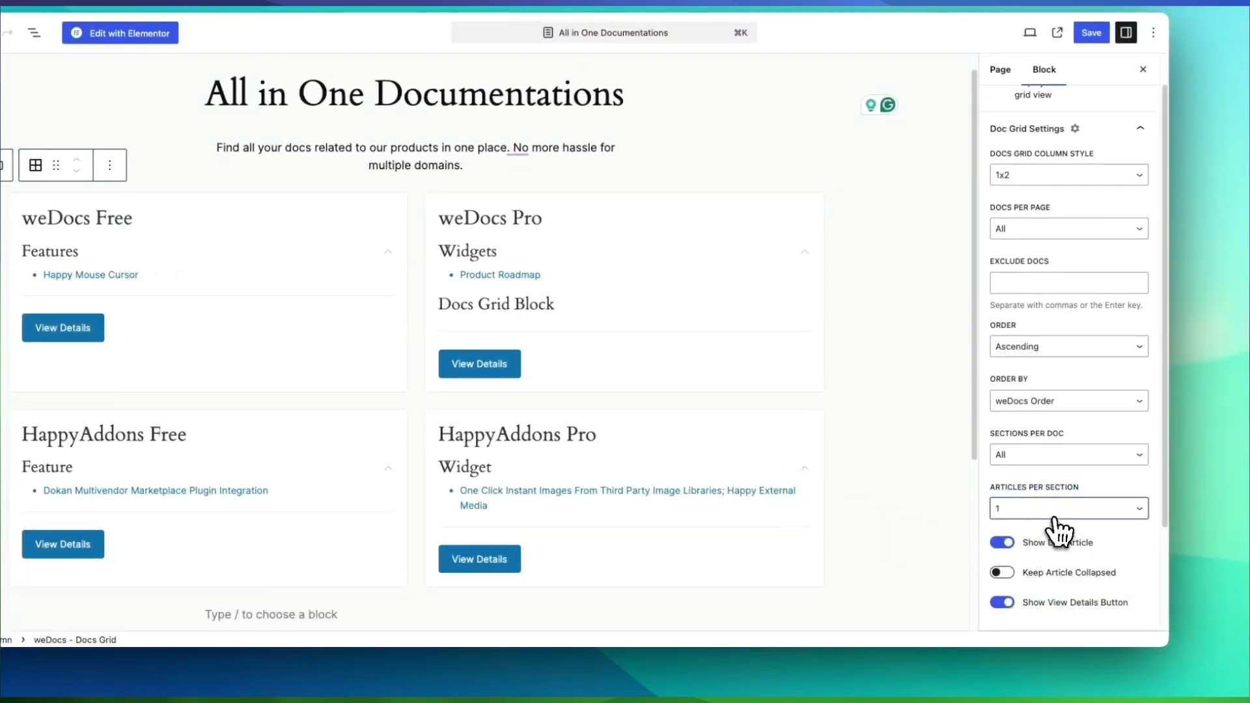
{"action": "left_click", "coordinate": [1068, 508]}
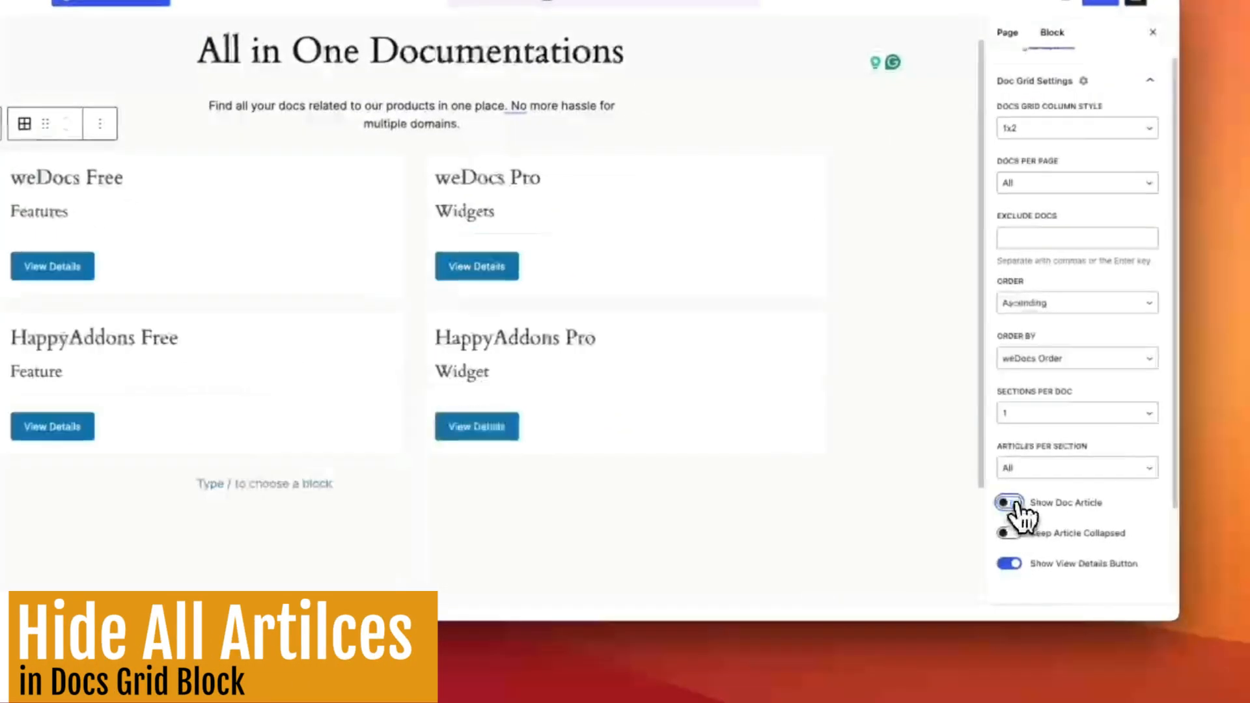
Step: Turn Show Doc Article back on, leaving Keep Article Collapsed off and View Details buttons shown
{"action": "left_click", "coordinate": [1008, 503]}
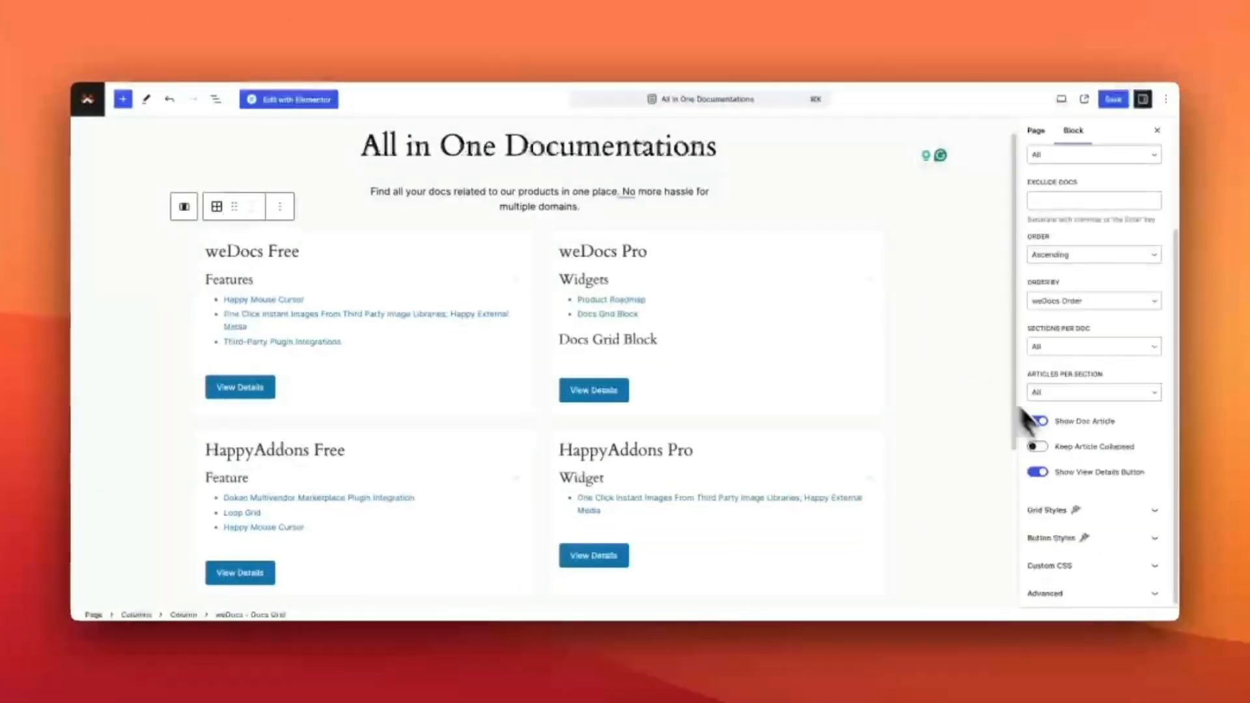
{"action": "left_click", "coordinate": [1038, 420]}
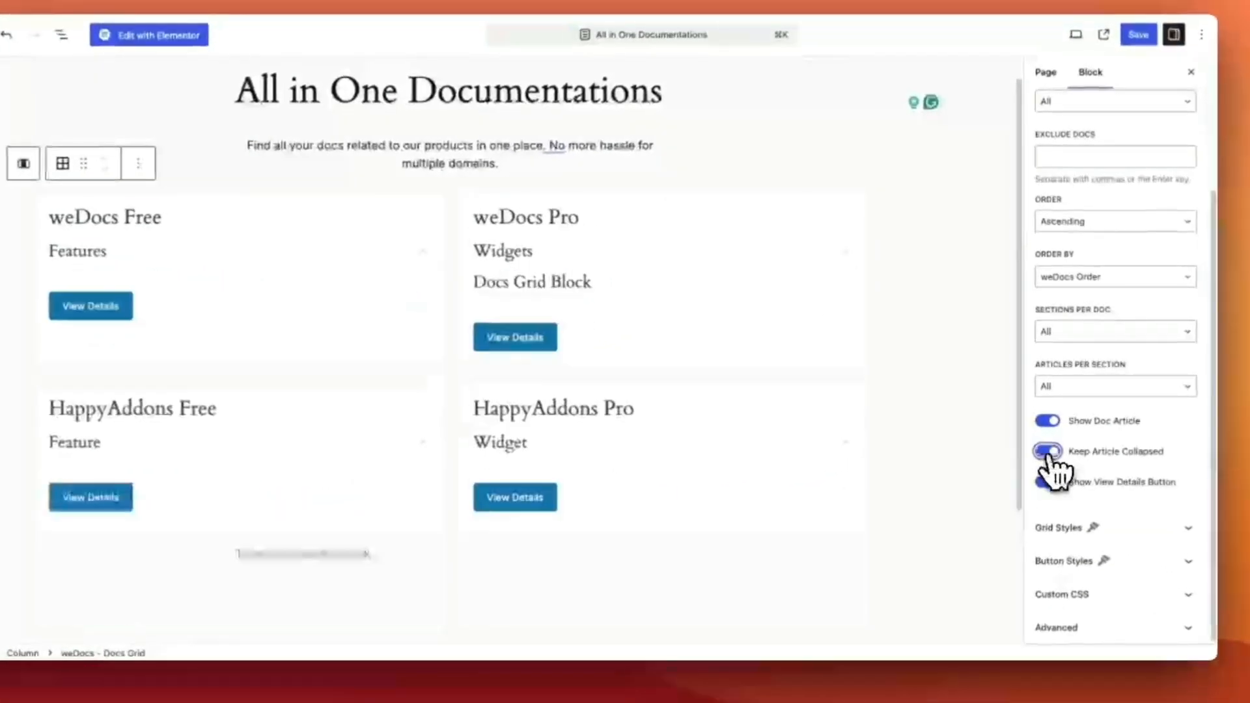
{"action": "left_click", "coordinate": [1047, 452]}
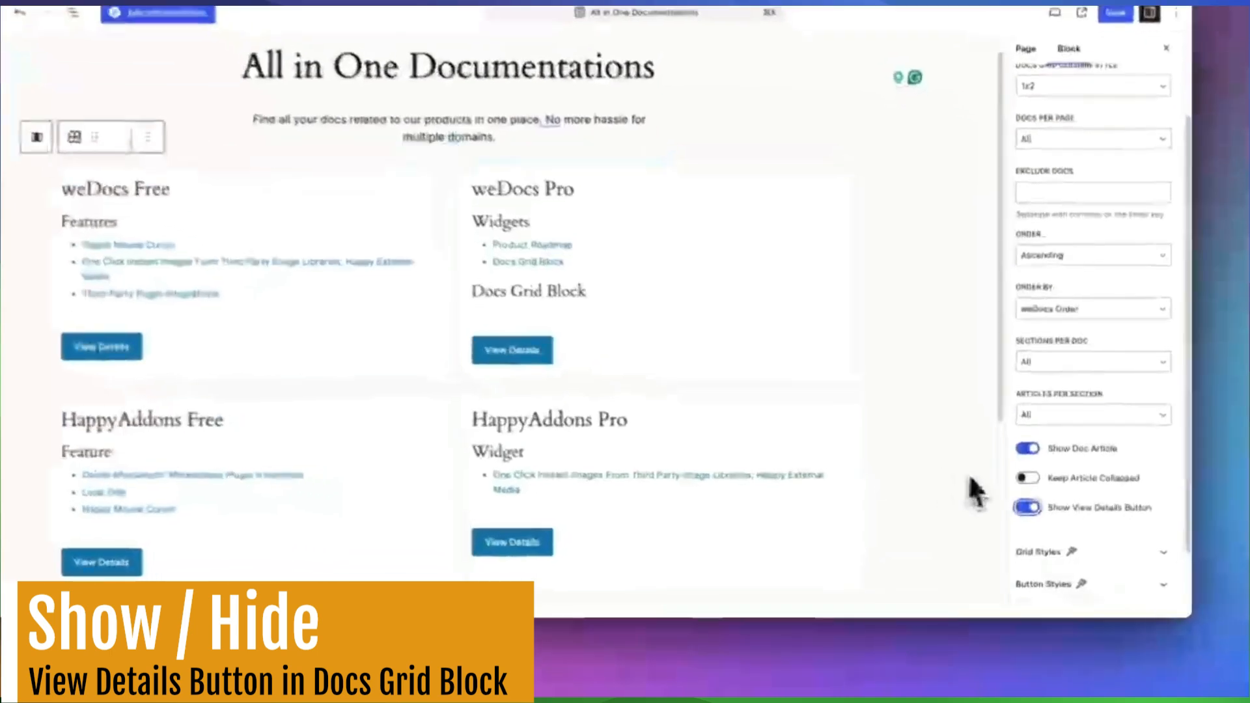
{"action": "left_click", "coordinate": [1028, 508]}
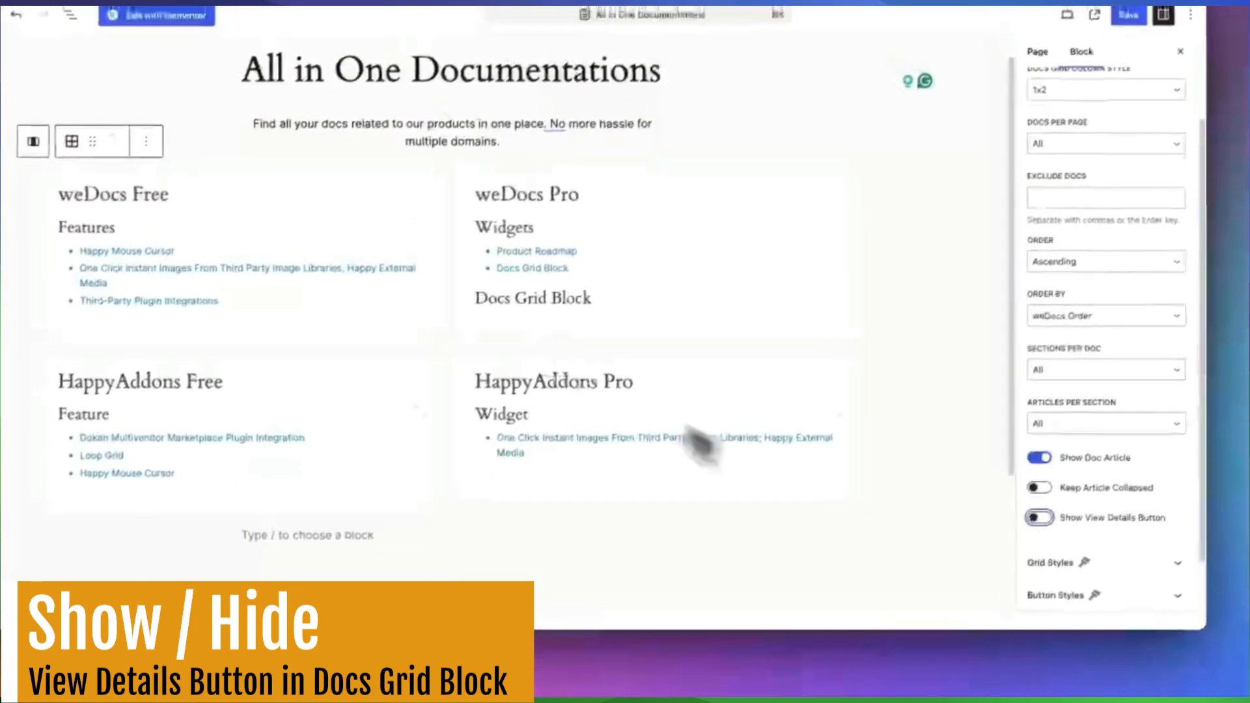
{"action": "left_click", "coordinate": [1039, 517]}
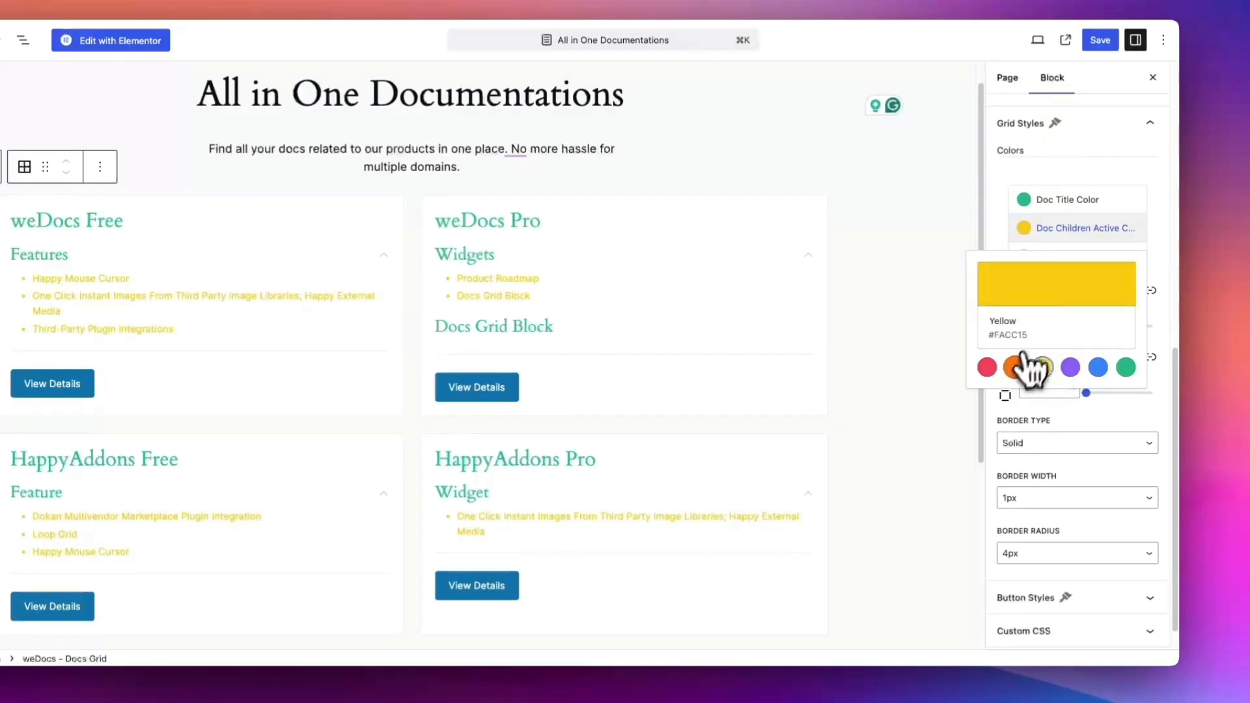
Step: Set Doc Children Active Color to orange and raise the grid margin between cards
{"action": "left_click", "coordinate": [1028, 367]}
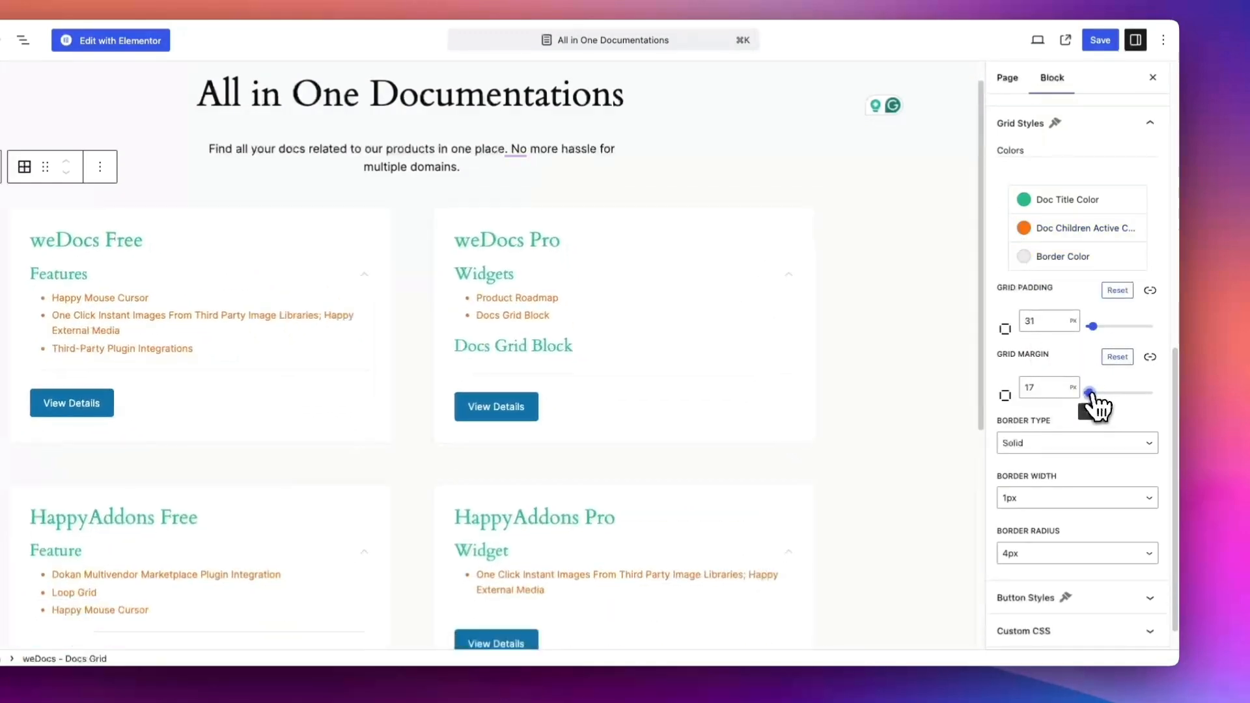
{"action": "left_click", "coordinate": [1077, 443]}
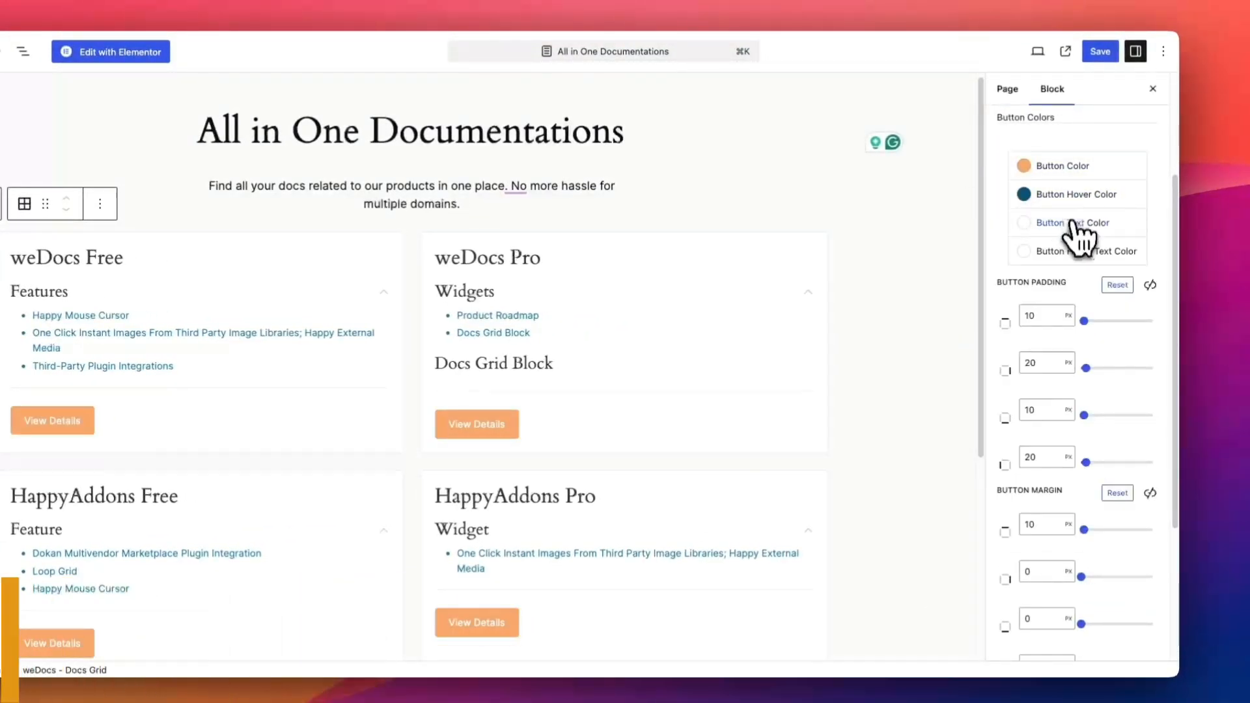
Step: Set the button text colour to black, reset Button Padding and raise it on all sides
{"action": "left_click", "coordinate": [1024, 223]}
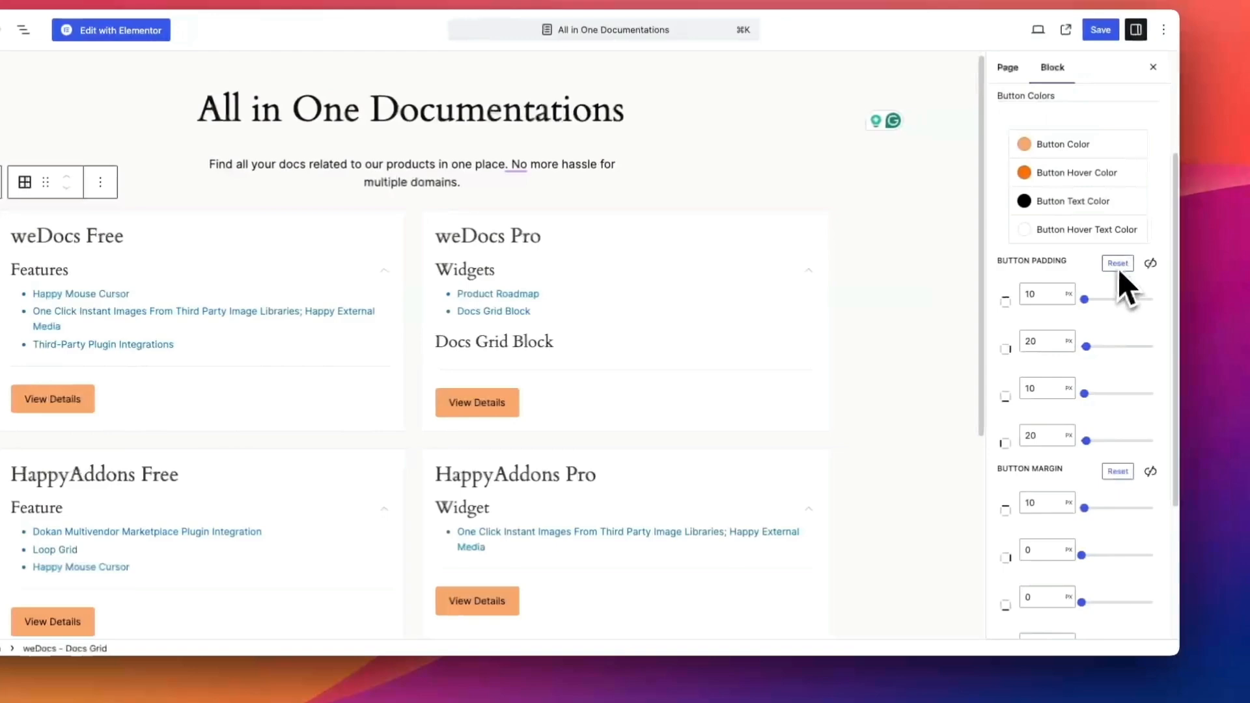
{"action": "left_click", "coordinate": [1116, 263]}
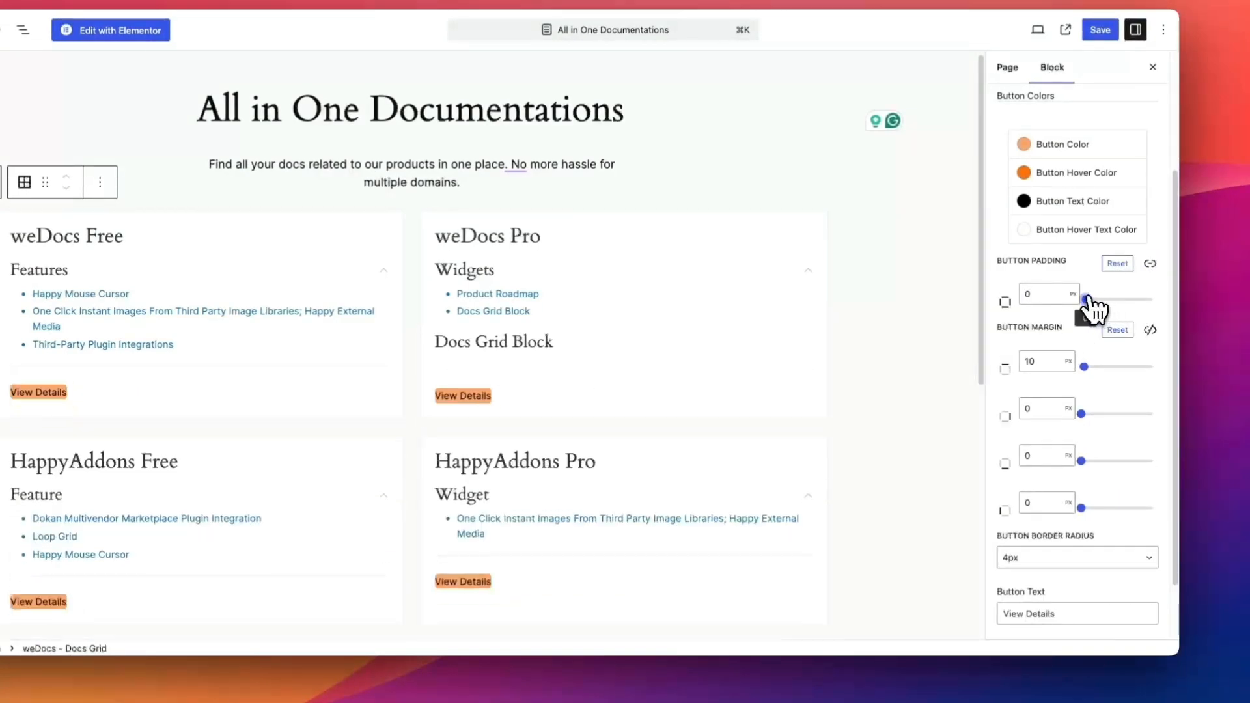
{"action": "left_click_drag", "start_coordinate": [1089, 299], "coordinate": [1109, 299]}
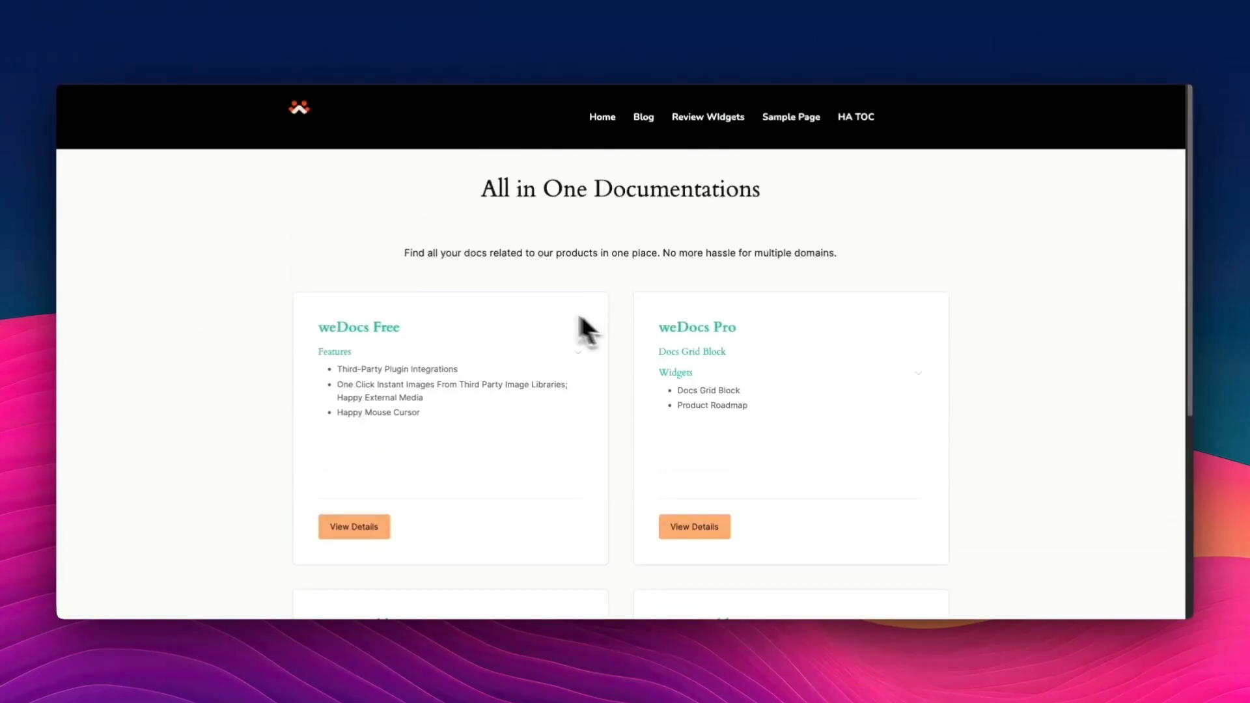
Step: Scroll the live page to reveal the HappyAddons Free and Pro cards below the weDocs cards
{"action": "scroll", "scroll_direction": "down", "scroll_amount": 3}
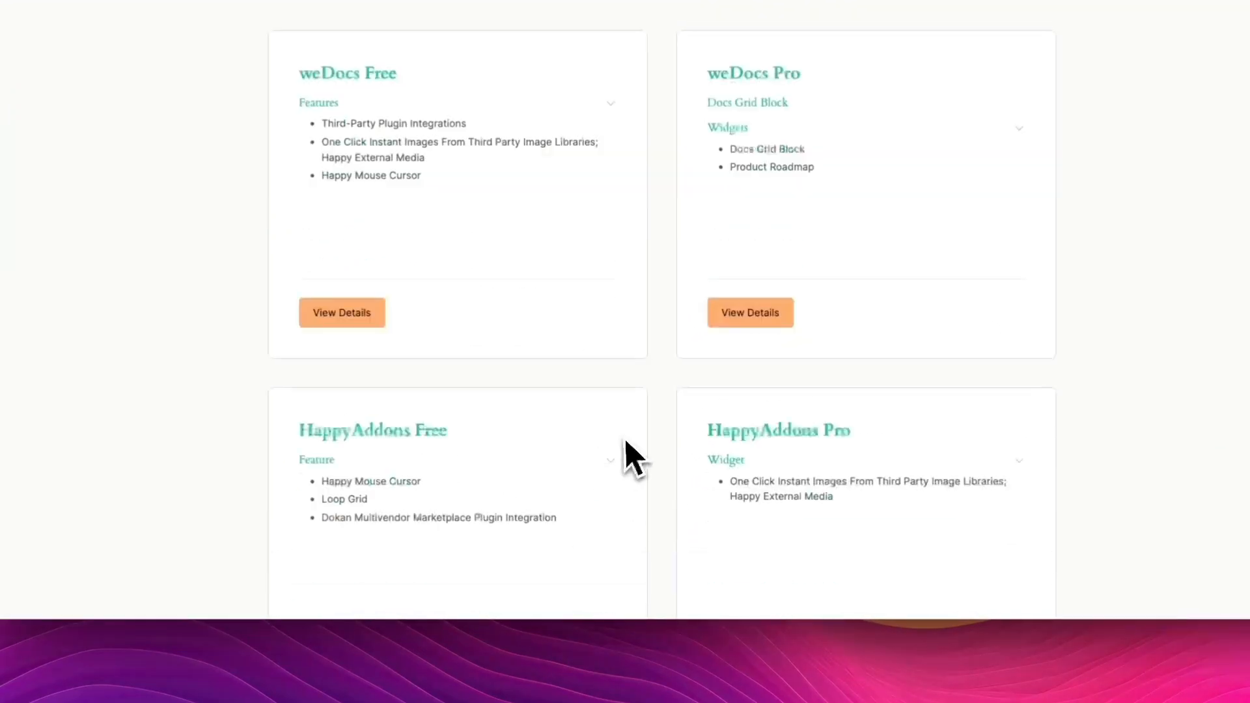